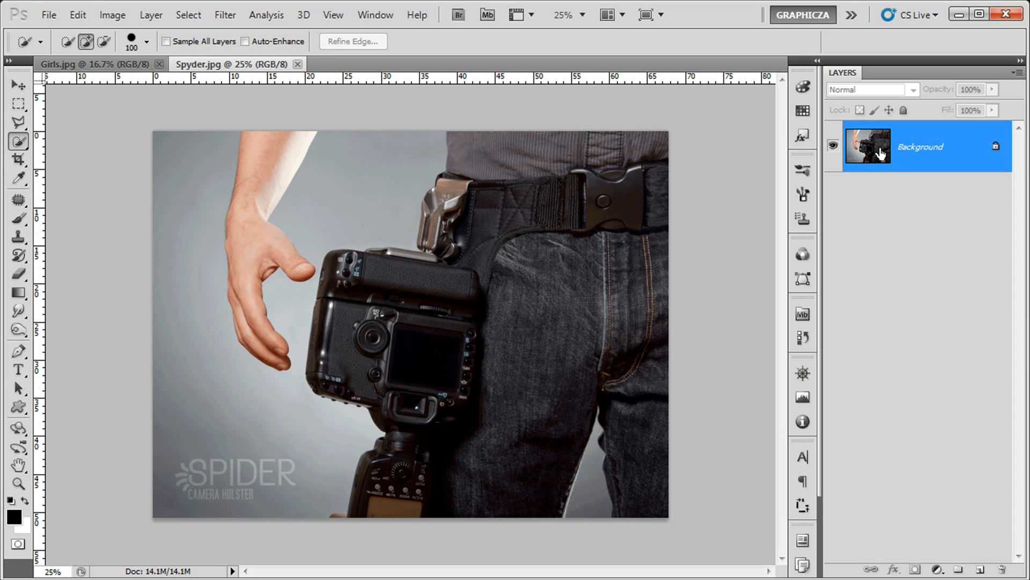
- Convert the Spyder photo's Background layer into editable Layer 0
{"action": "double_click", "coordinate": [919, 146]}
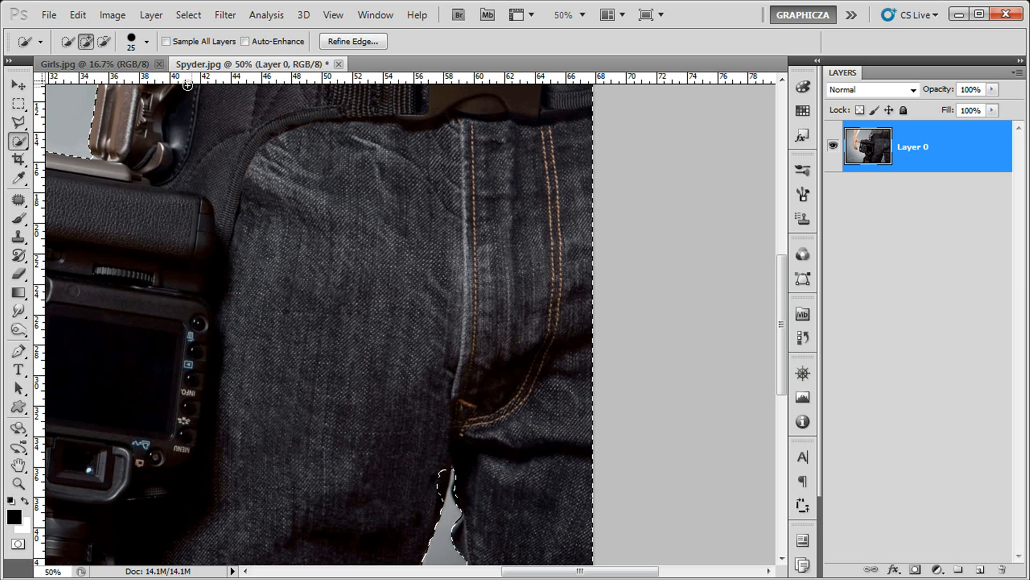
{"action": "left_click", "coordinate": [188, 14]}
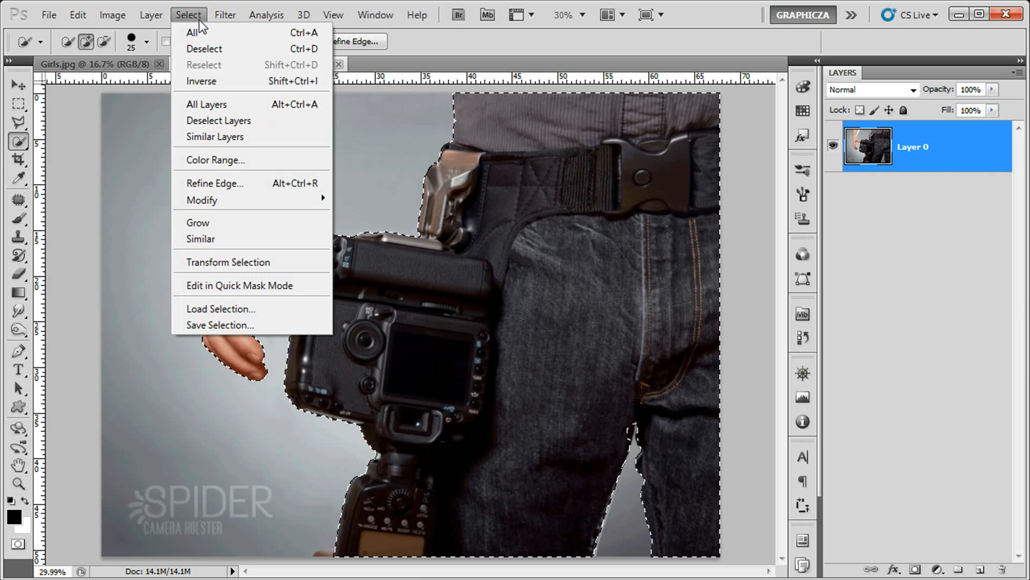
- Refine Edge in Overlay view with Smart Radius 4.5 px, output to New Layer with Layer Mask
{"action": "left_click", "coordinate": [213, 183]}
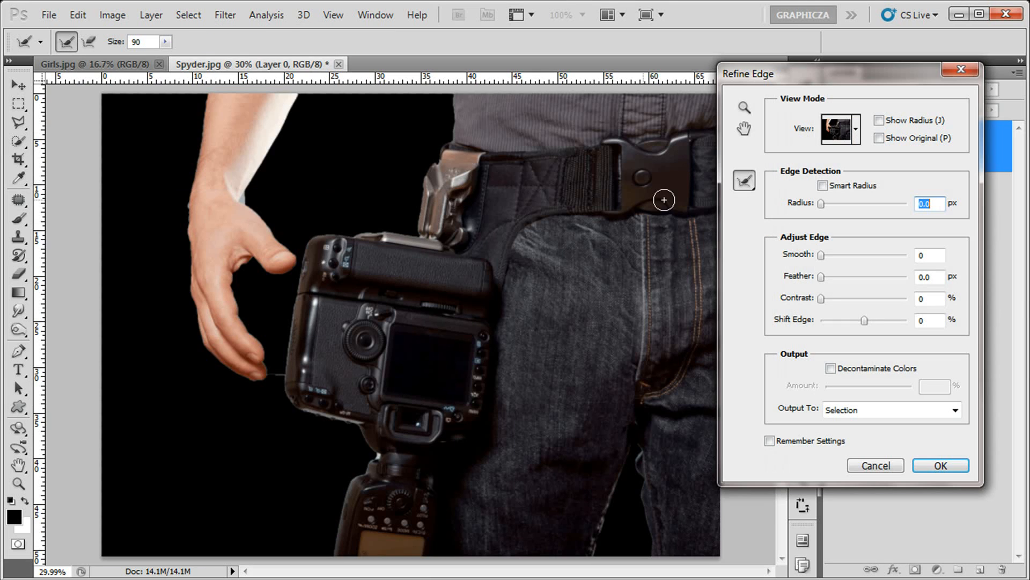
{"action": "mouse_move", "coordinate": [471, 451]}
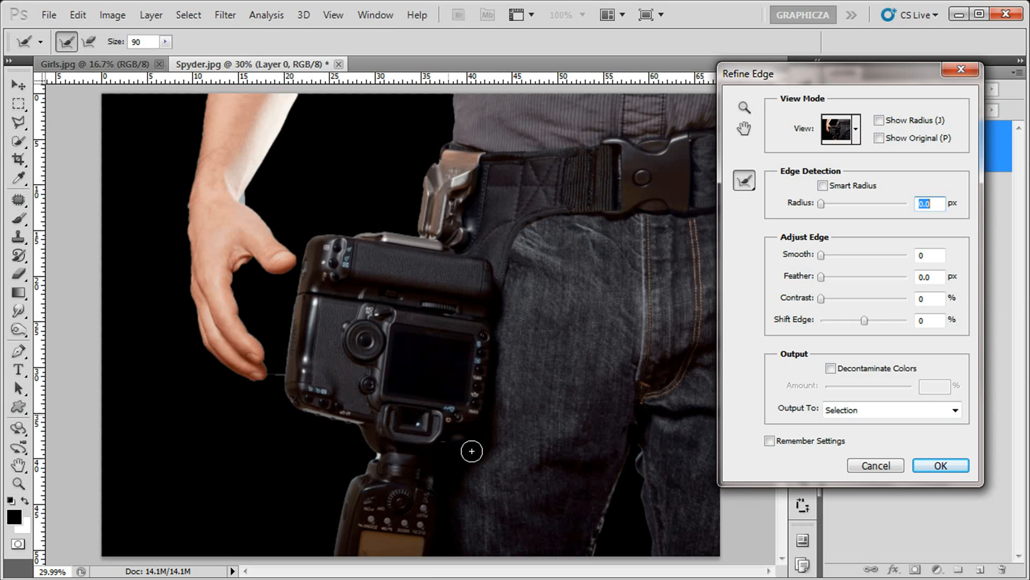
{"action": "mouse_move", "coordinate": [764, 187]}
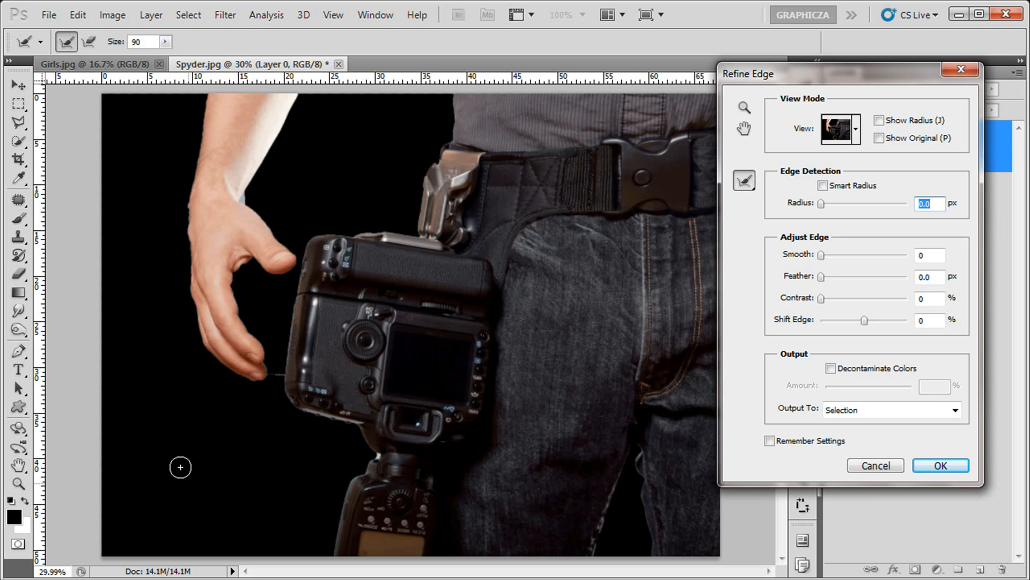
{"action": "left_click", "coordinate": [855, 129]}
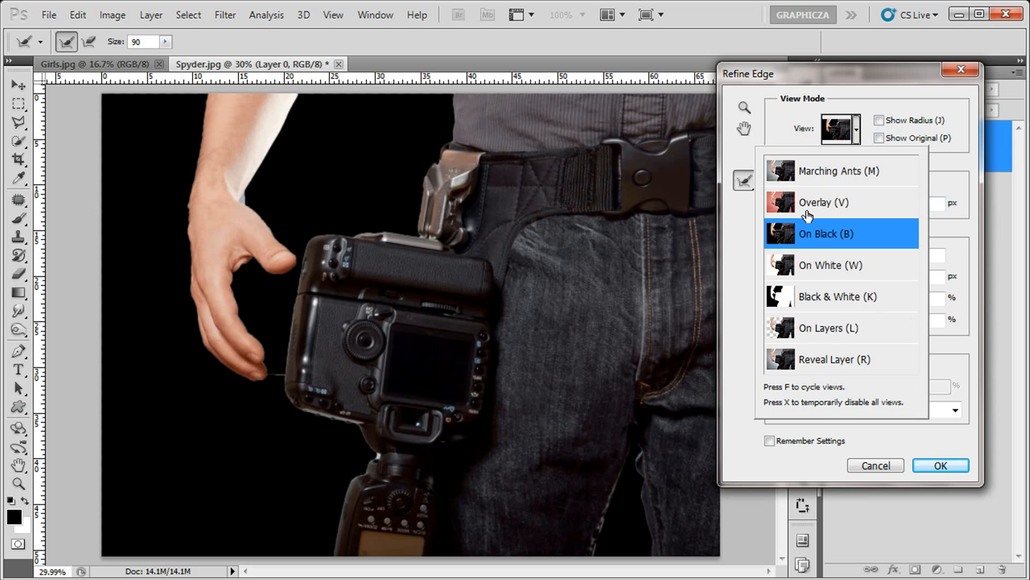
{"action": "left_click", "coordinate": [822, 202]}
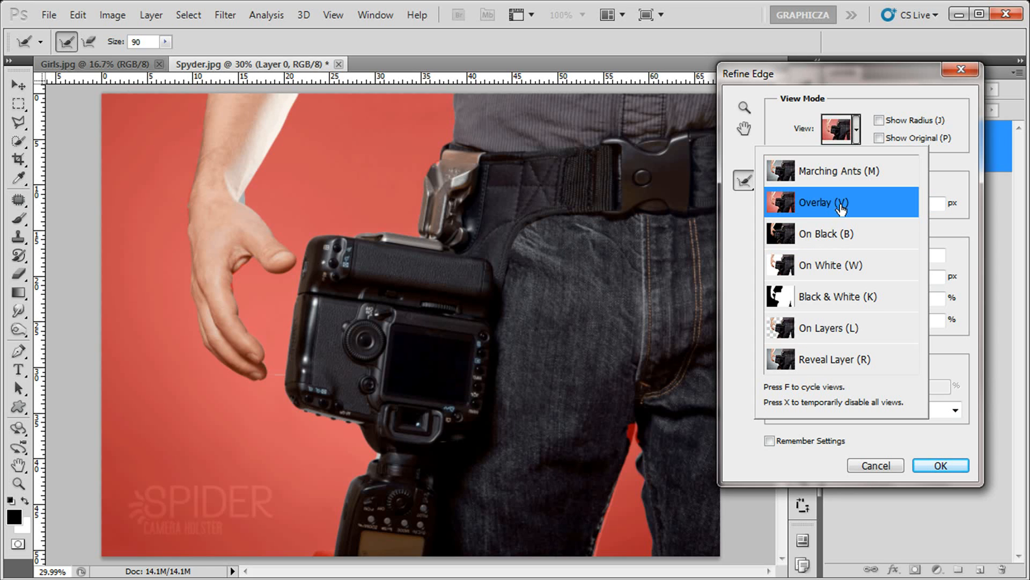
{"action": "mouse_move", "coordinate": [353, 386]}
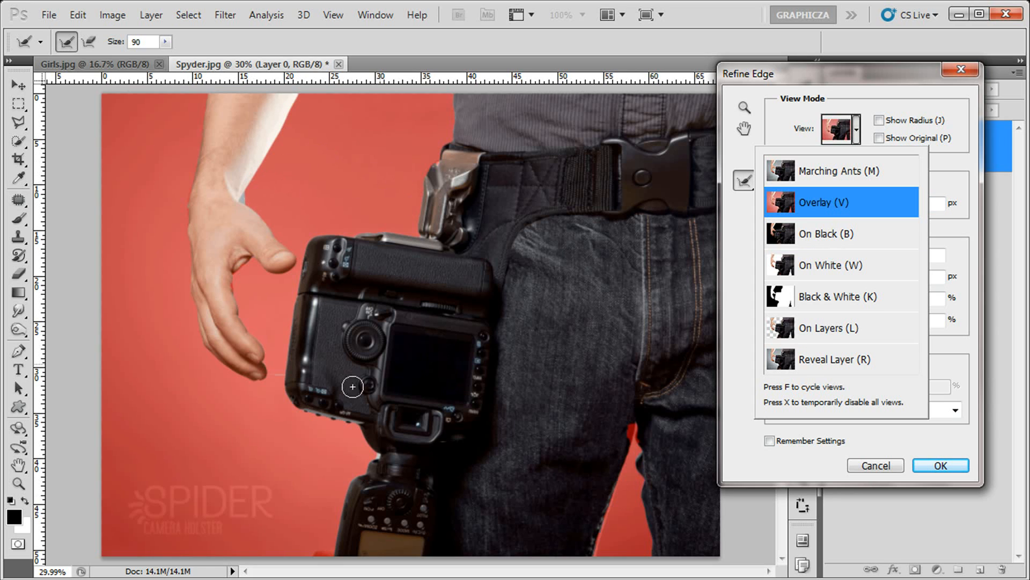
{"action": "mouse_move", "coordinate": [260, 288]}
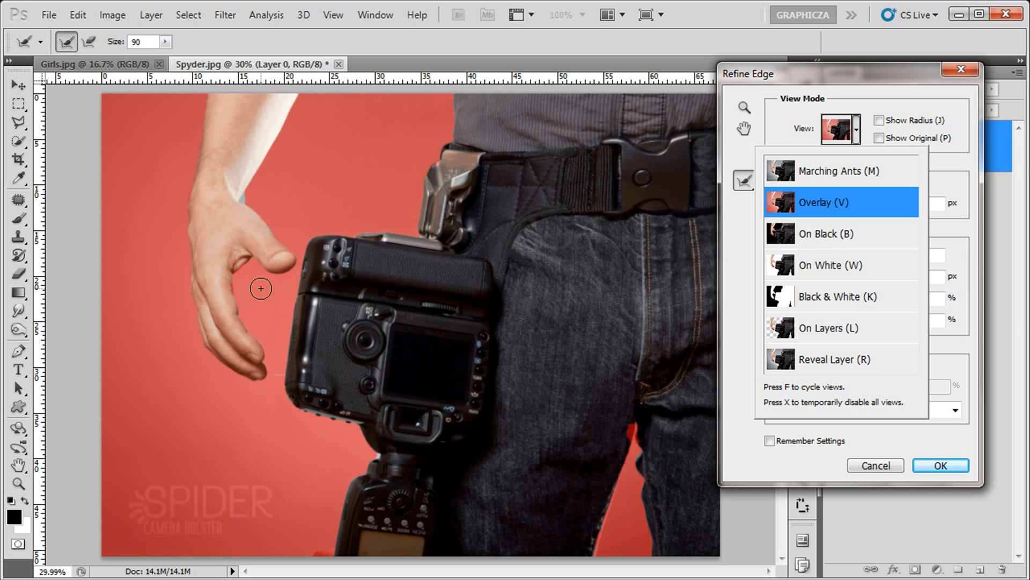
{"action": "left_click", "coordinate": [855, 129]}
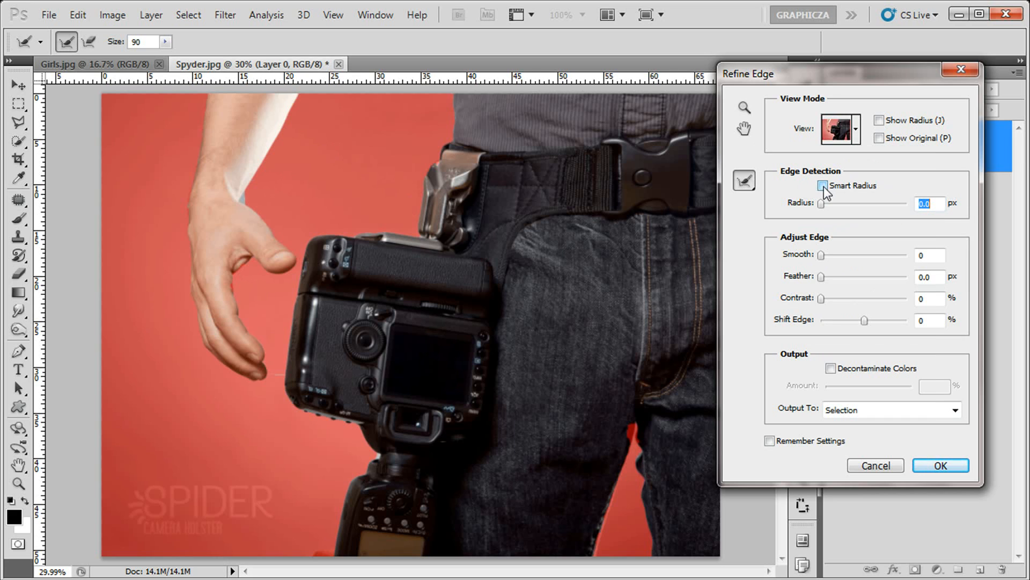
{"action": "mouse_move", "coordinate": [862, 193]}
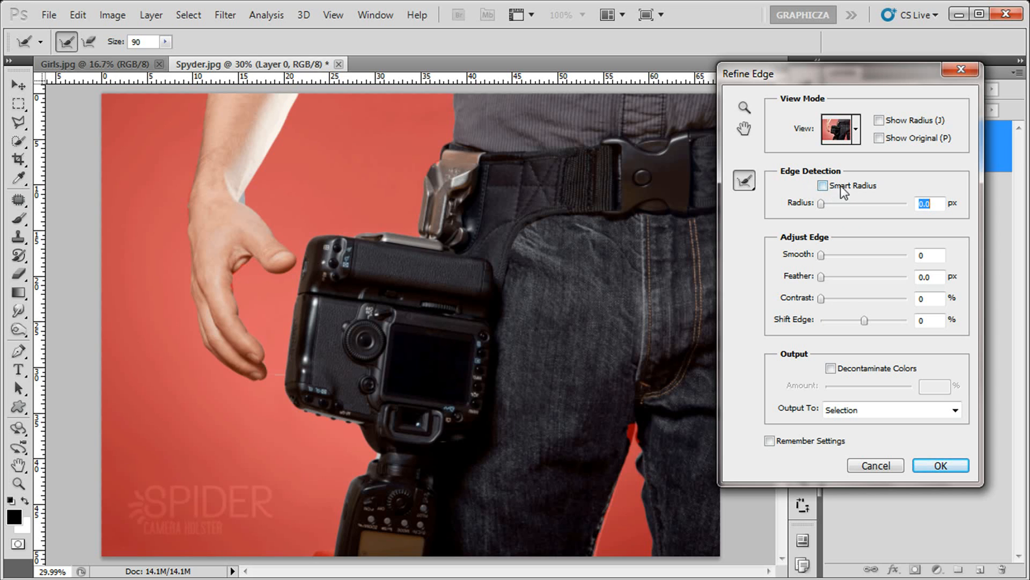
{"action": "left_click", "coordinate": [830, 185]}
{"action": "type", "text": "250"}
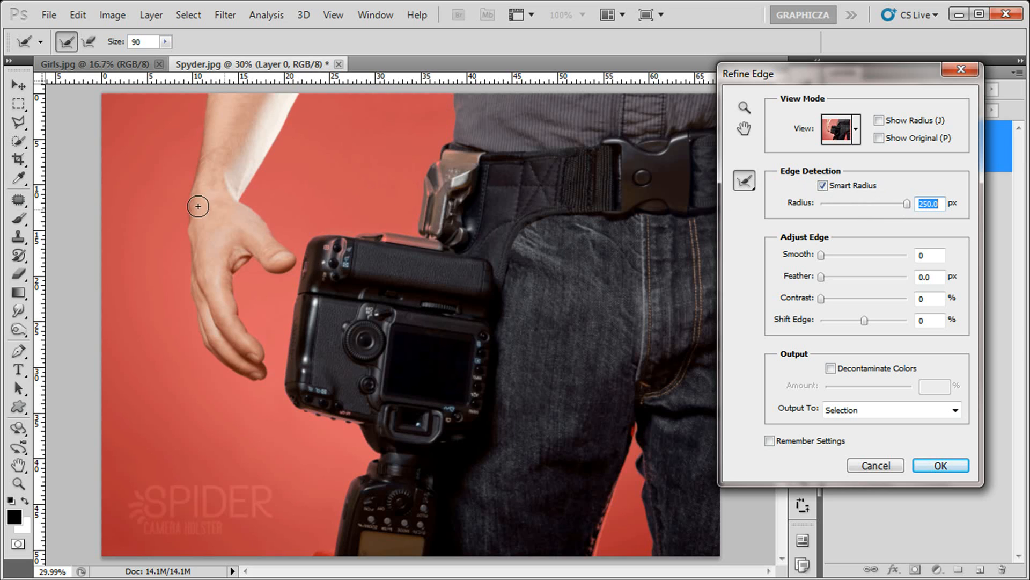
{"action": "left_click_drag", "start_coordinate": [906, 203], "coordinate": [874, 202]}
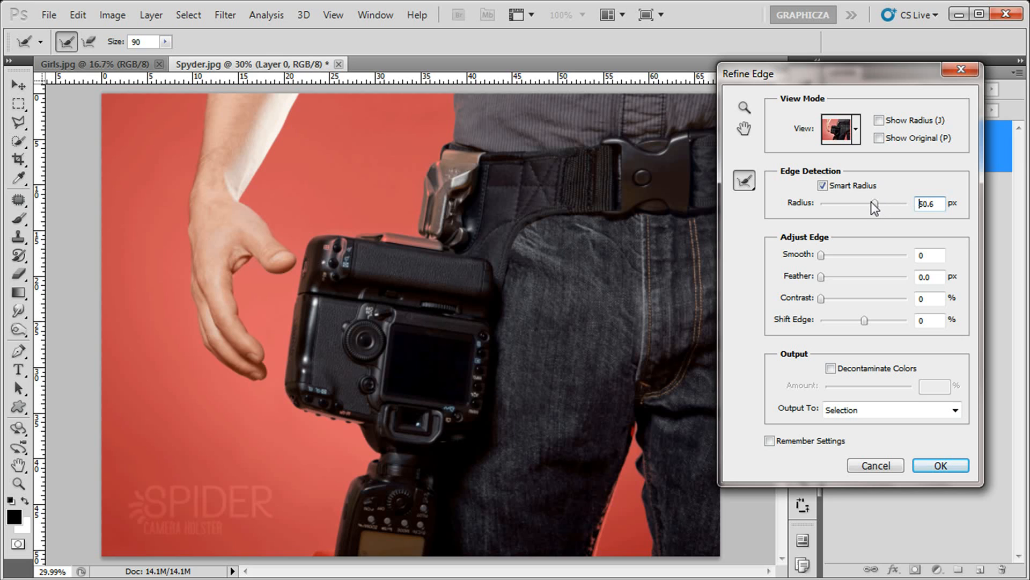
{"action": "left_click_drag", "start_coordinate": [875, 204], "coordinate": [850, 204]}
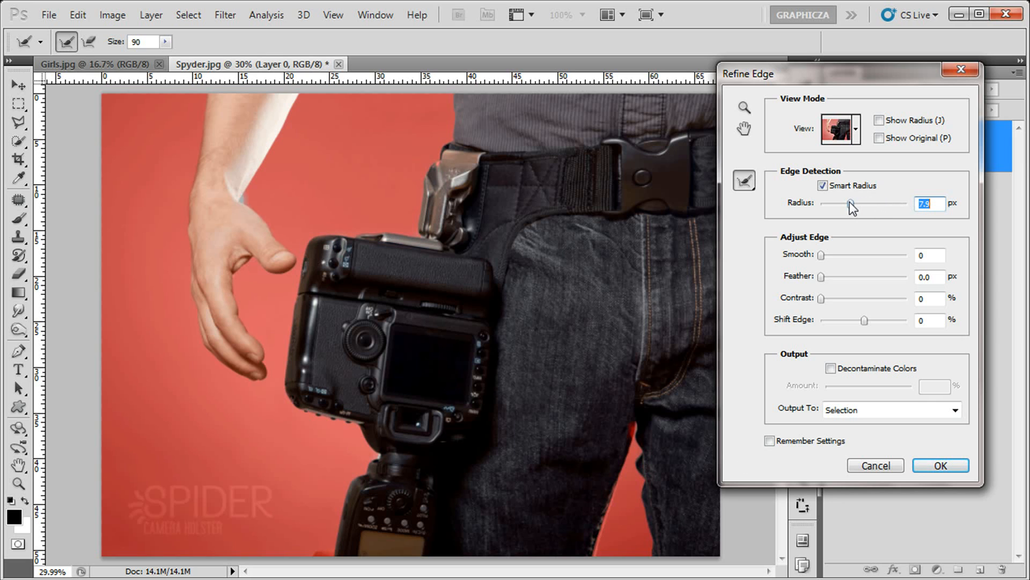
{"action": "left_click_drag", "start_coordinate": [850, 204], "coordinate": [843, 204]}
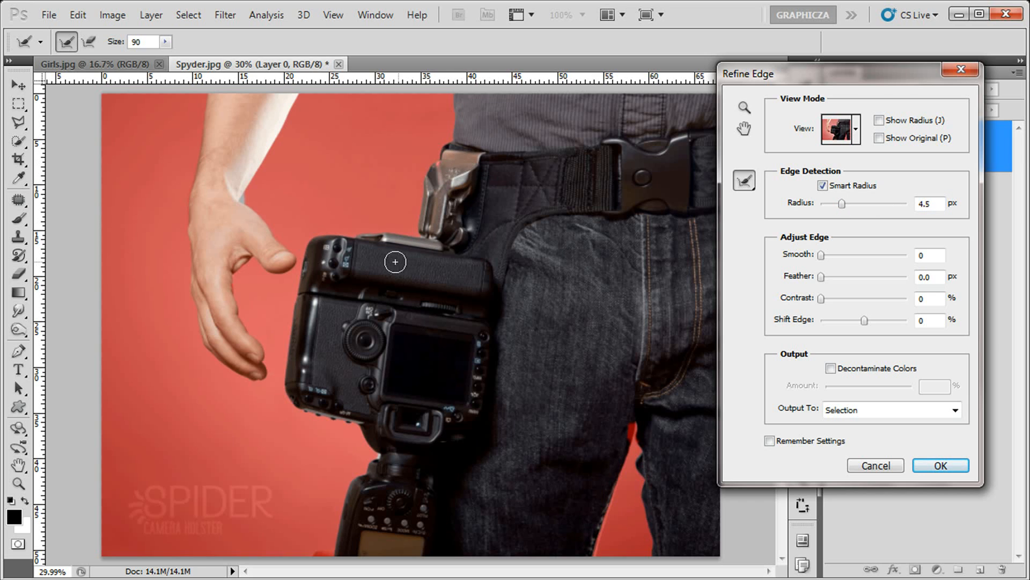
{"action": "mouse_move", "coordinate": [247, 188]}
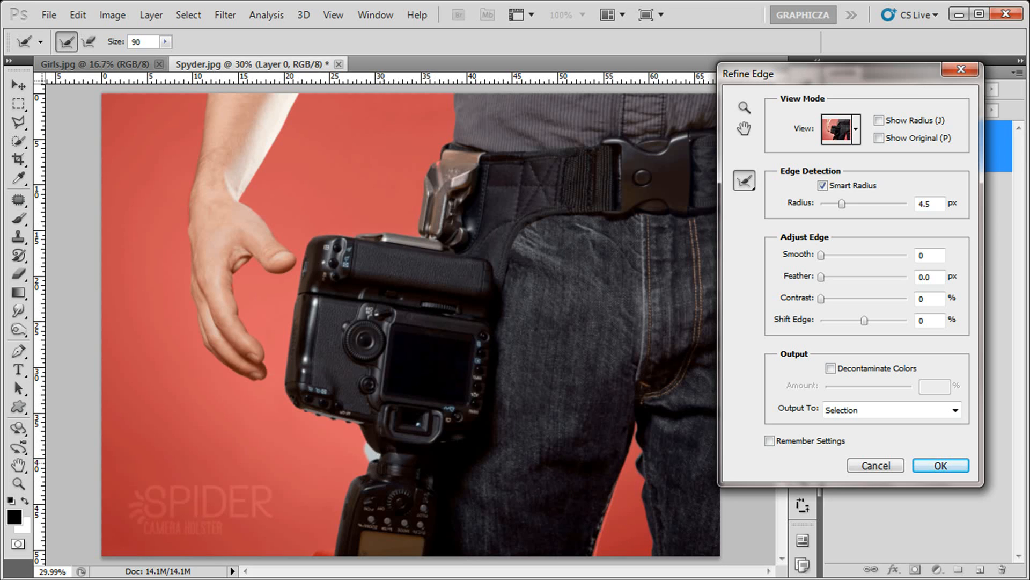
{"action": "mouse_move", "coordinate": [887, 404]}
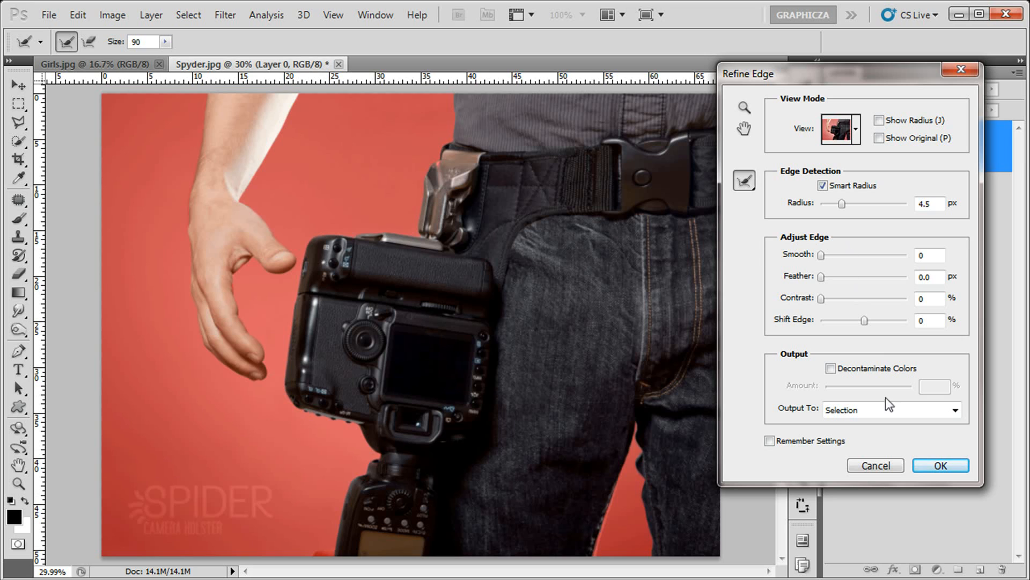
{"action": "left_click", "coordinate": [891, 409]}
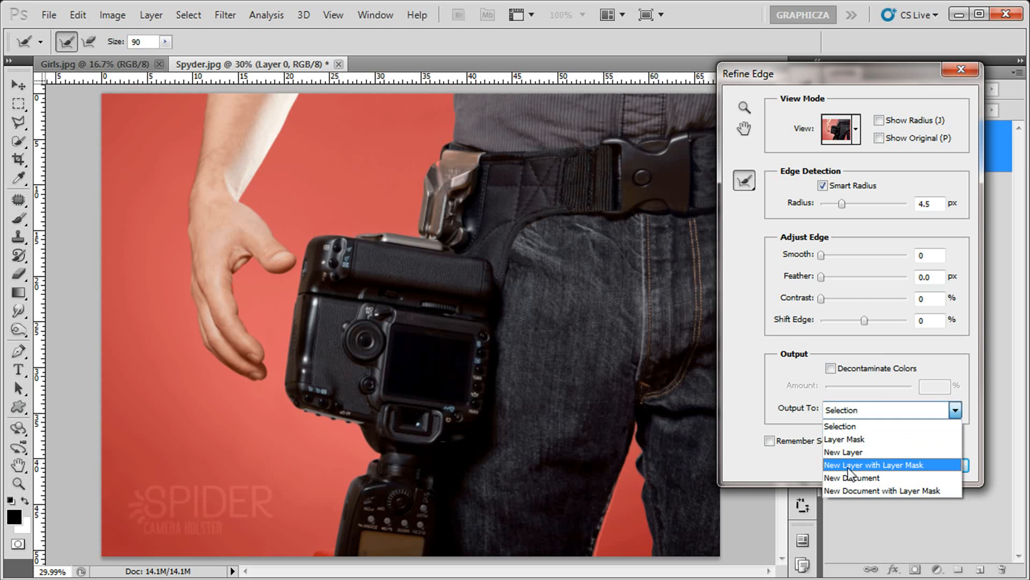
{"action": "left_click", "coordinate": [874, 465]}
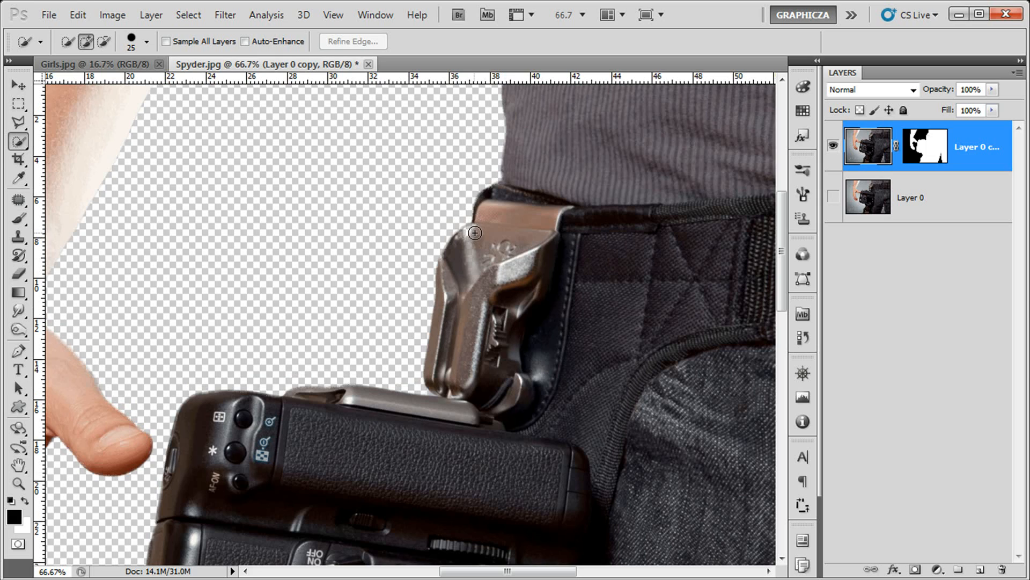
{"action": "mouse_move", "coordinate": [927, 157]}
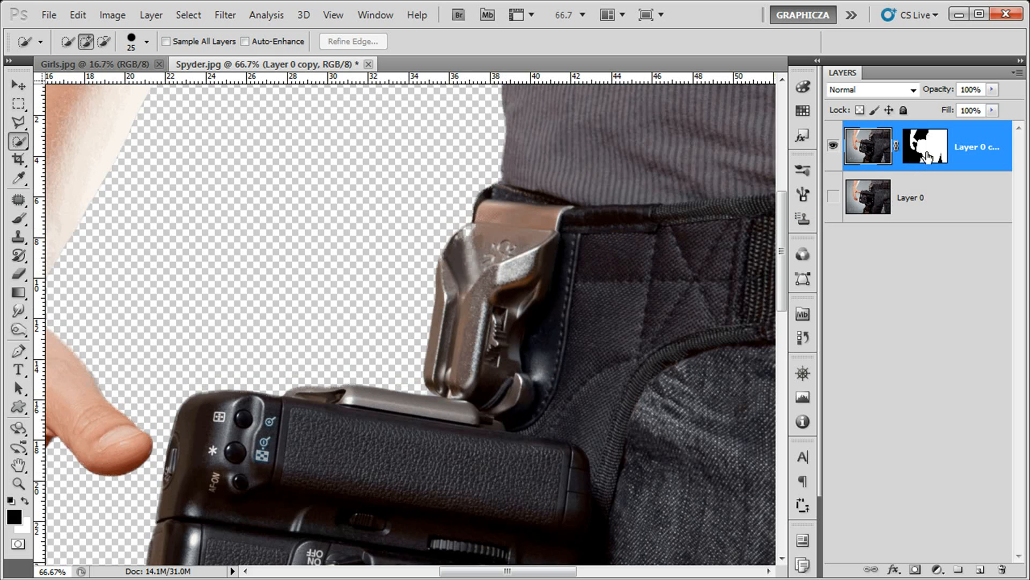
- Target the Layer 0 copy layer mask for brush cleanup
{"action": "left_click", "coordinate": [924, 146]}
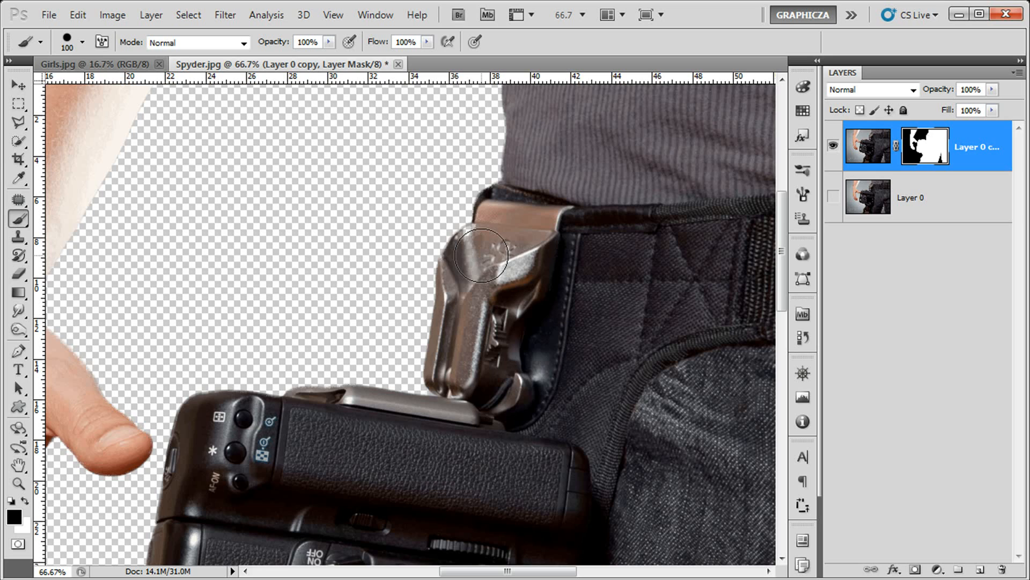
{"action": "mouse_move", "coordinate": [486, 260]}
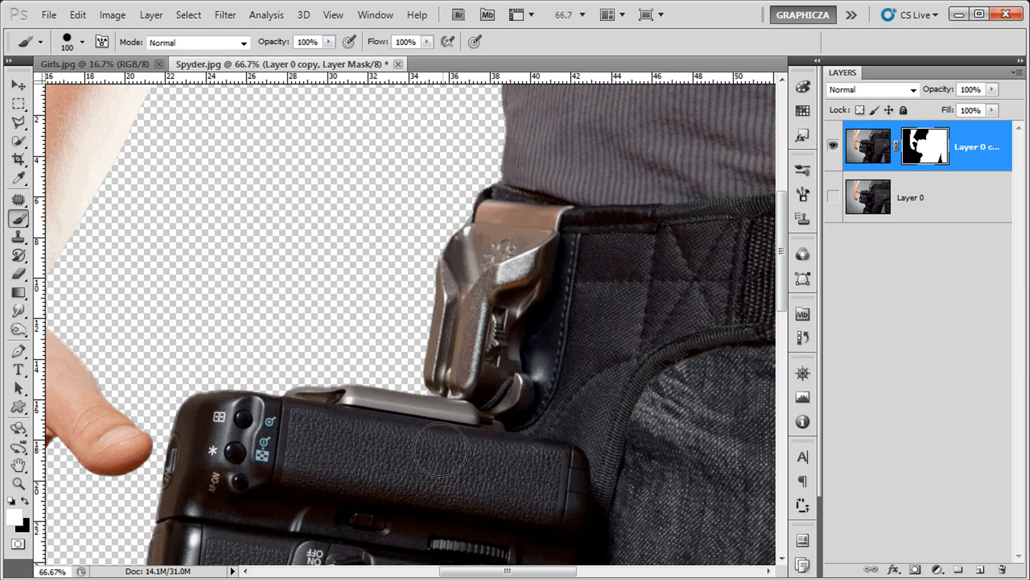
{"action": "mouse_move", "coordinate": [515, 460]}
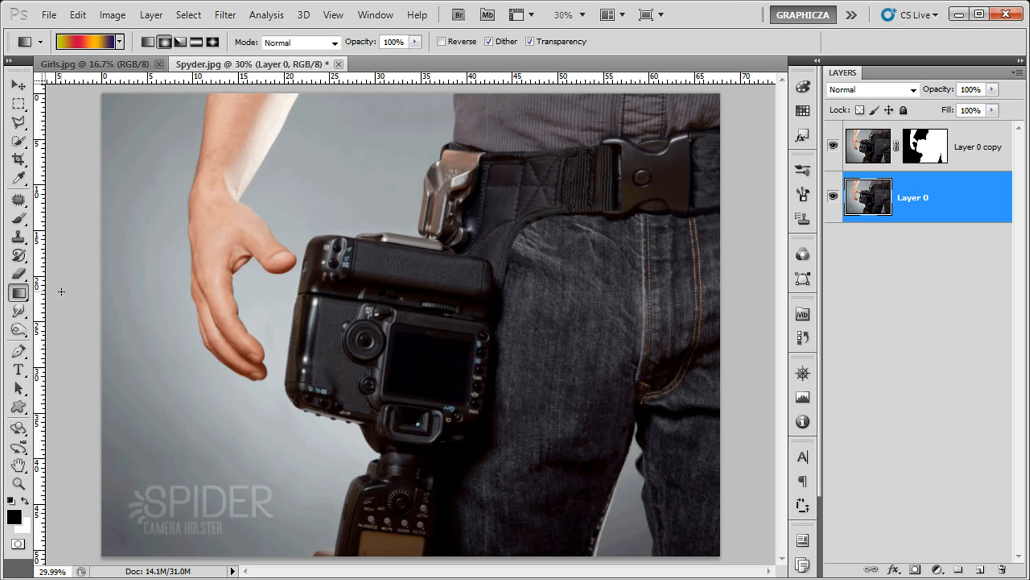
- Drag a red-to-yellow diagonal gradient across Layer 0, then switch to Girls.jpg
{"action": "left_click_drag", "start_coordinate": [200, 512], "coordinate": [409, 327]}
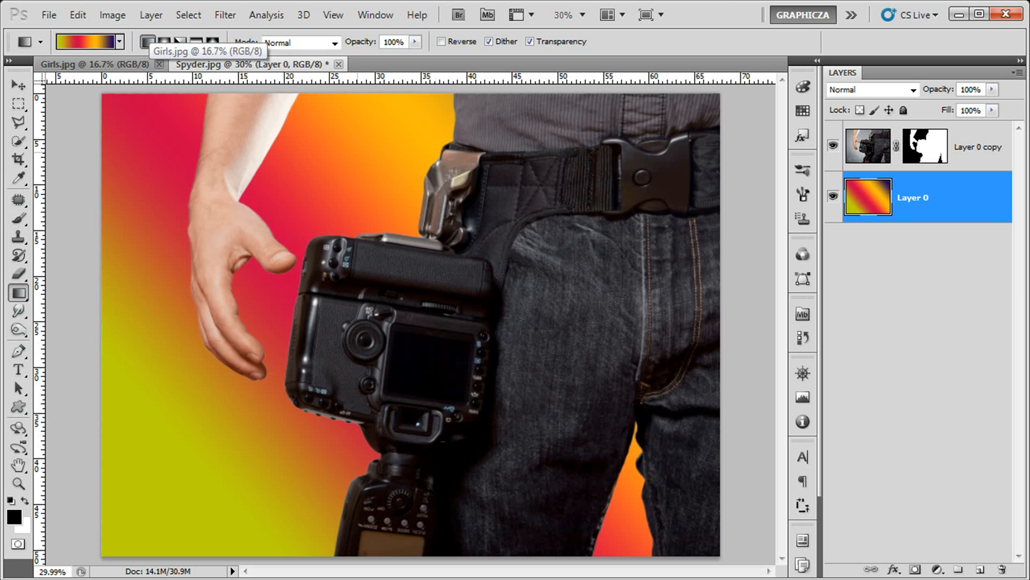
{"action": "mouse_move", "coordinate": [294, 214]}
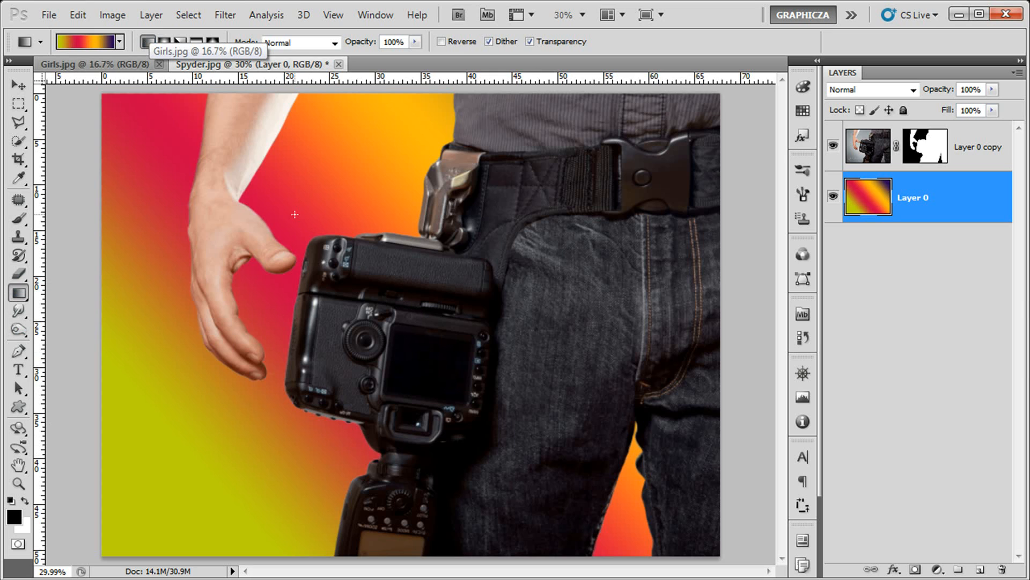
{"action": "left_click", "coordinate": [89, 64]}
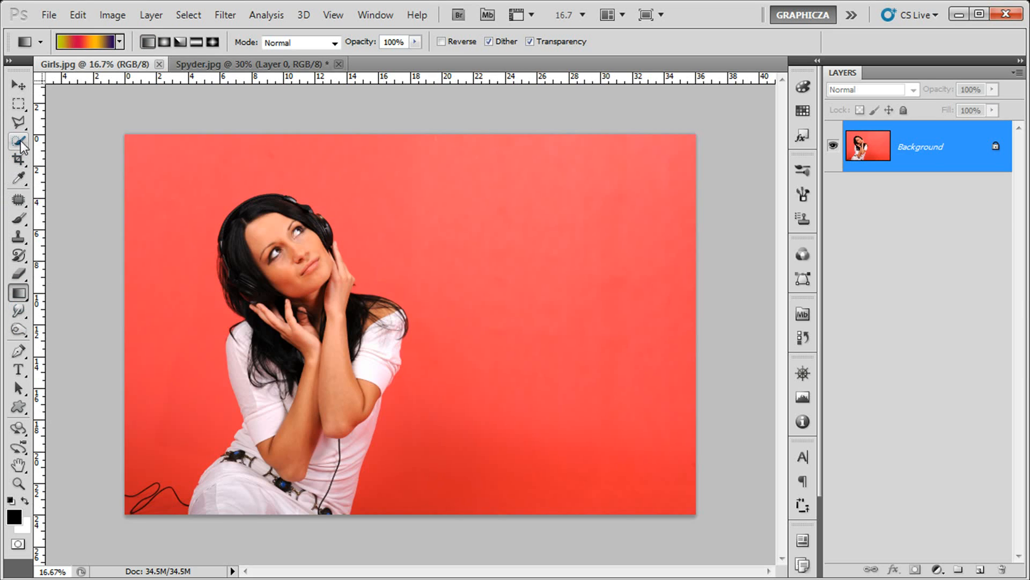
- Quick-select the woman in the Girls photo and launch Refine Edge
{"action": "left_click", "coordinate": [18, 141]}
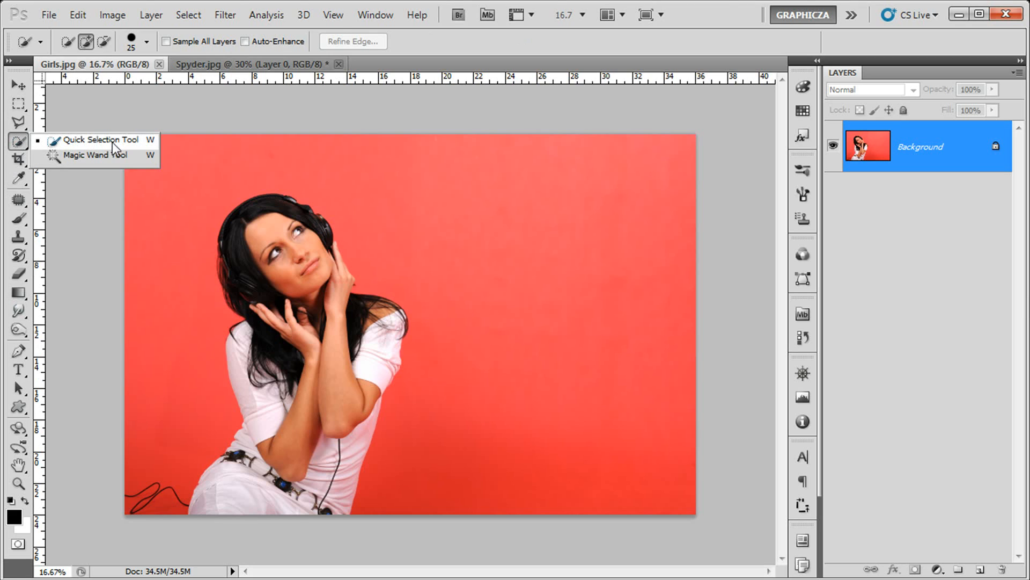
{"action": "left_click", "coordinate": [97, 140]}
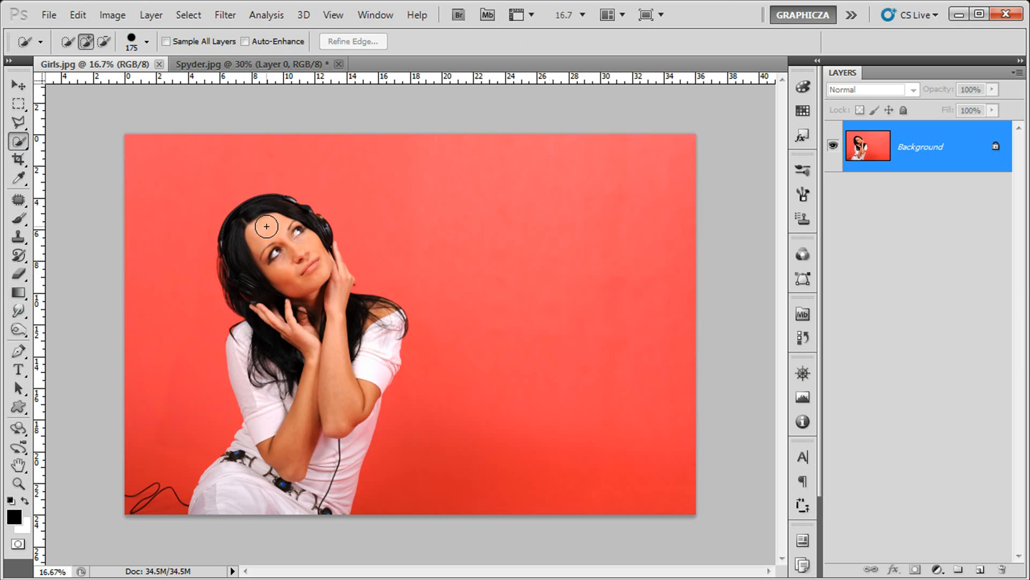
{"action": "left_click_drag", "start_coordinate": [266, 226], "coordinate": [300, 304]}
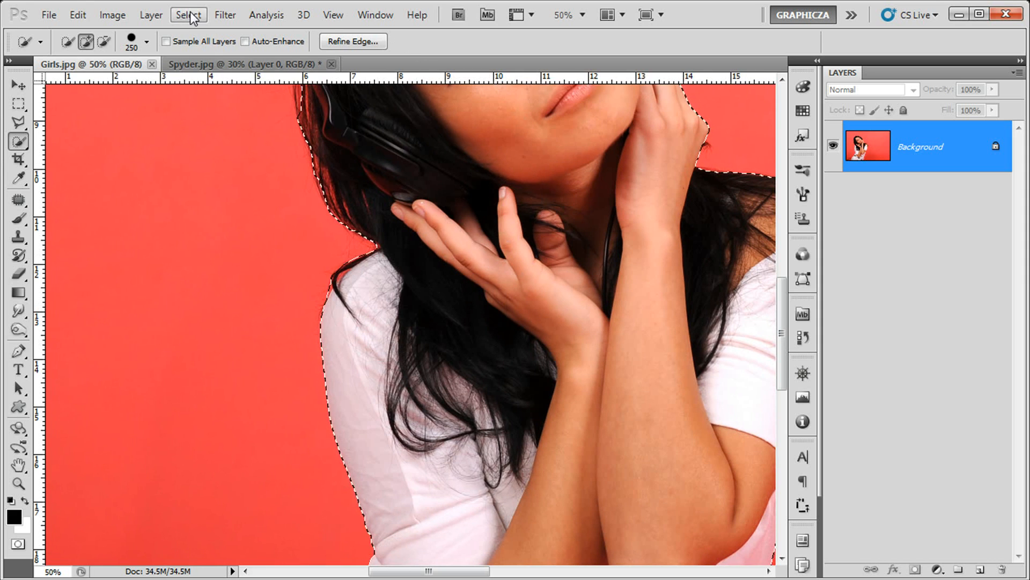
{"action": "left_click", "coordinate": [352, 41]}
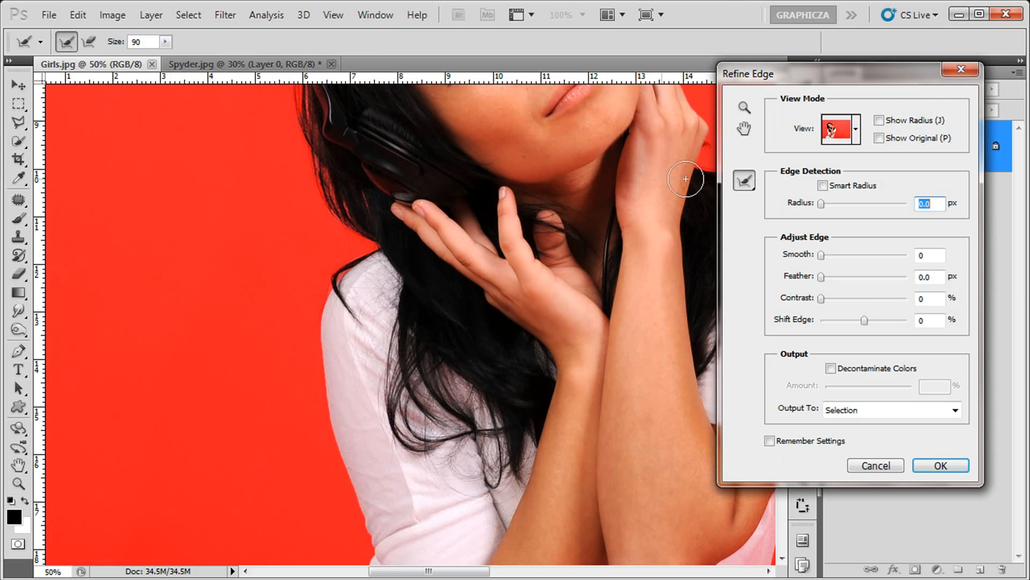
- Refine the woman's edges On Black, Smart Radius 250 px, output New Layer with Layer Mask
{"action": "left_click", "coordinate": [856, 129]}
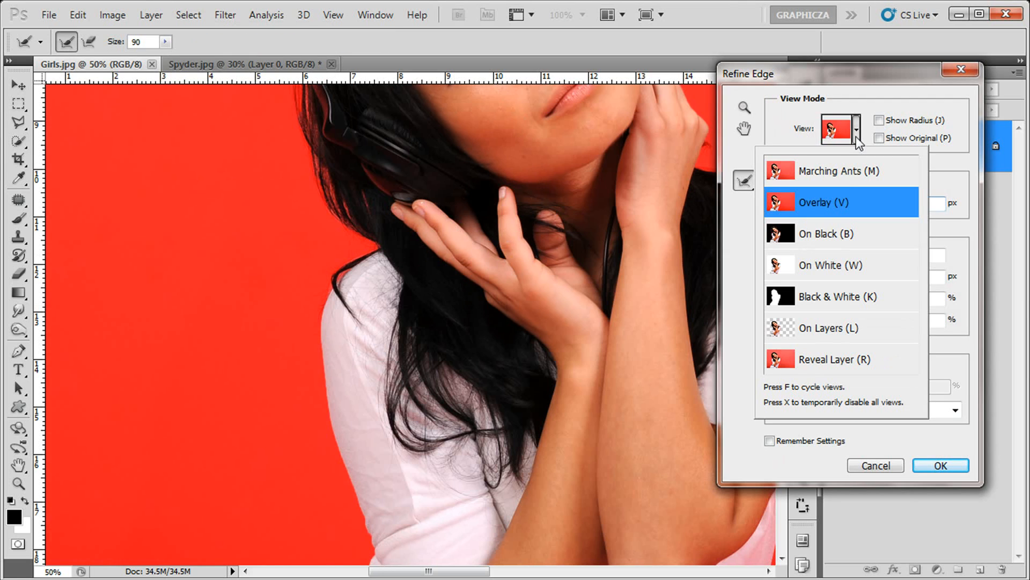
{"action": "left_click", "coordinate": [829, 233]}
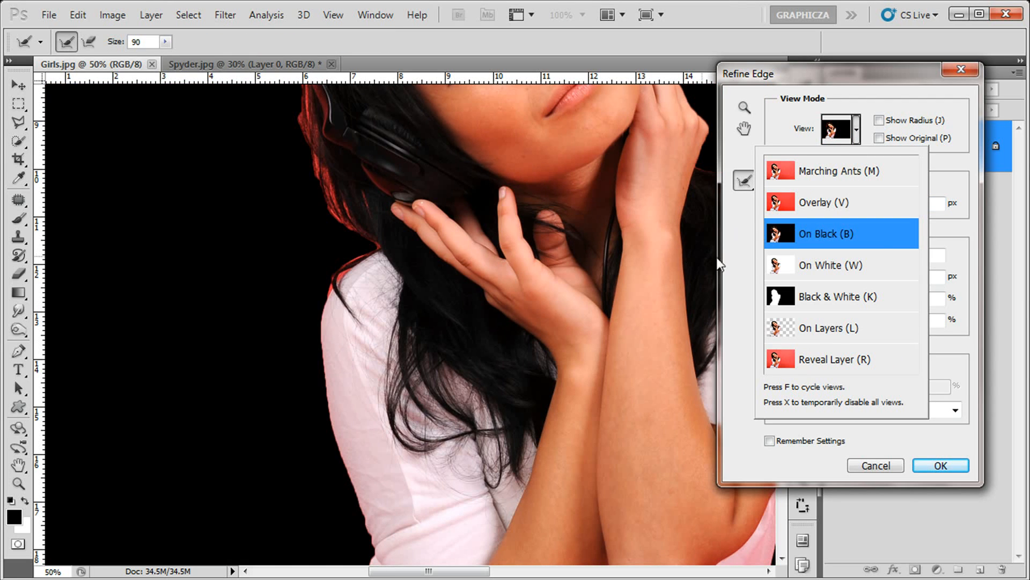
{"action": "left_click", "coordinate": [839, 128]}
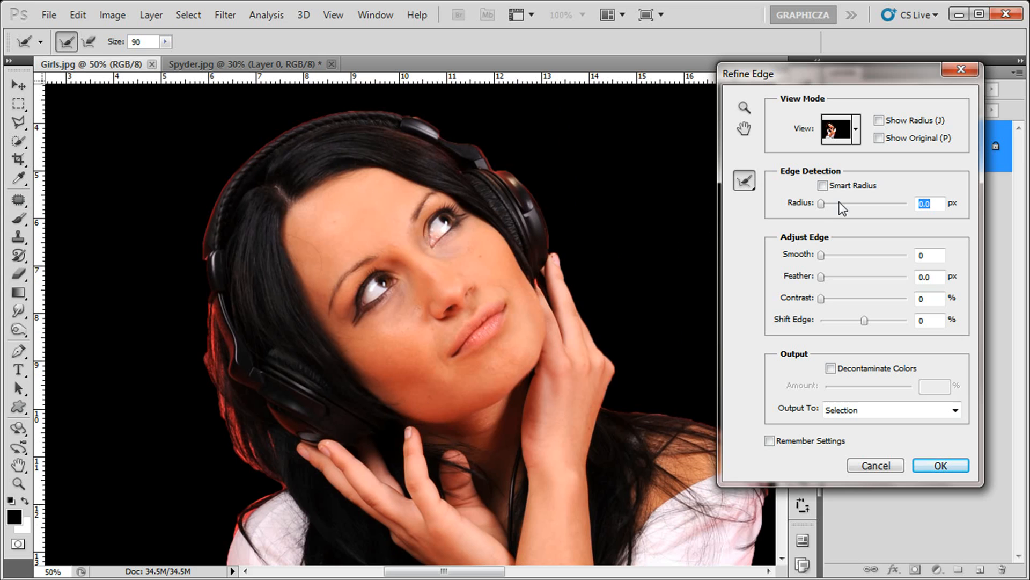
{"action": "left_click", "coordinate": [823, 185]}
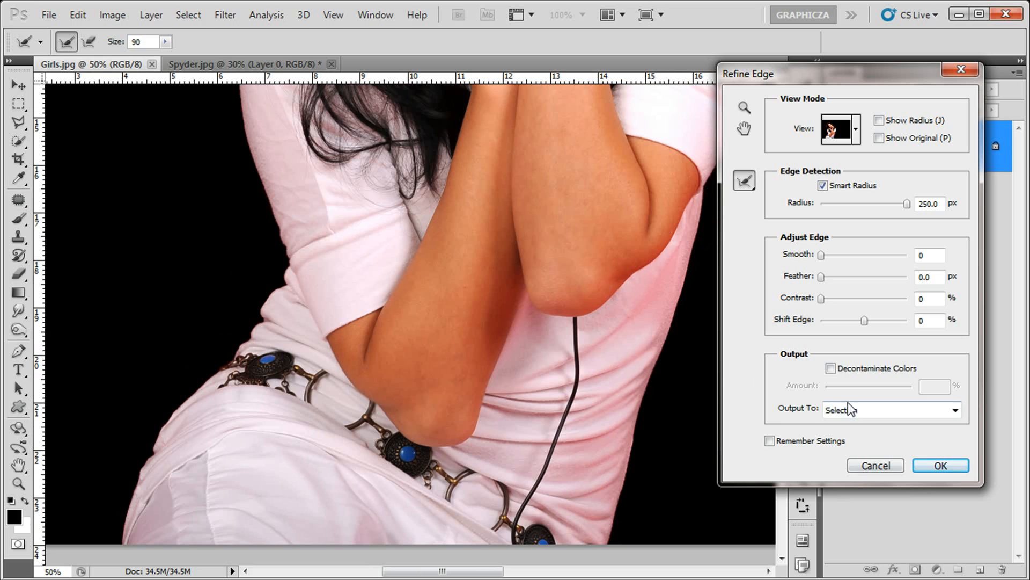
{"action": "left_click", "coordinate": [890, 409]}
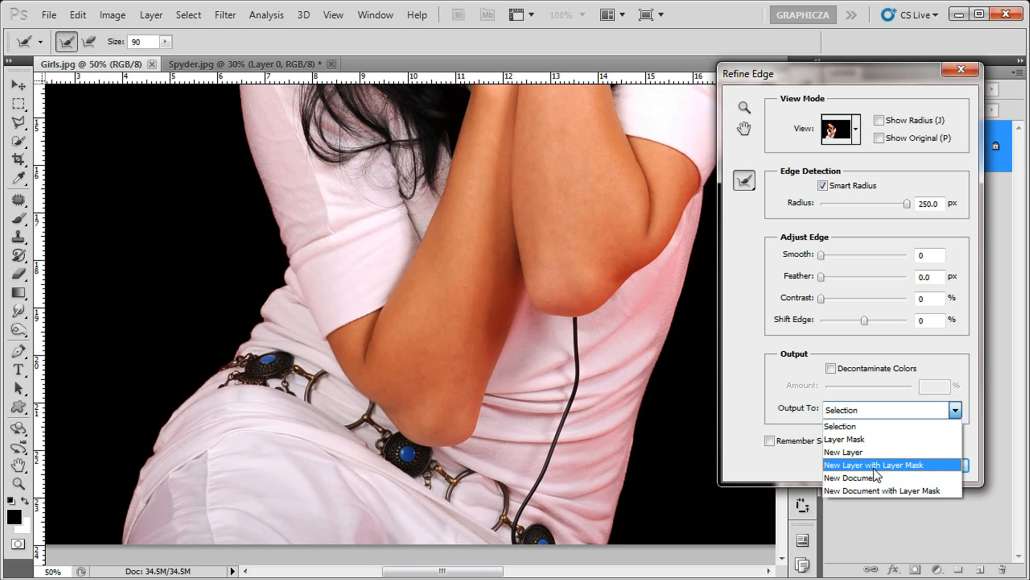
{"action": "left_click", "coordinate": [874, 465]}
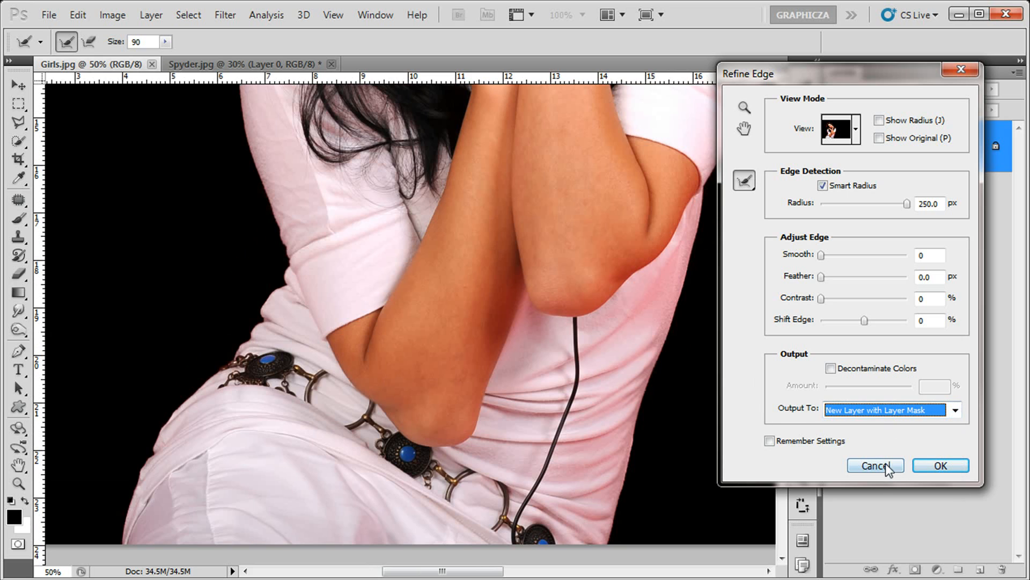
{"action": "left_click", "coordinate": [873, 465]}
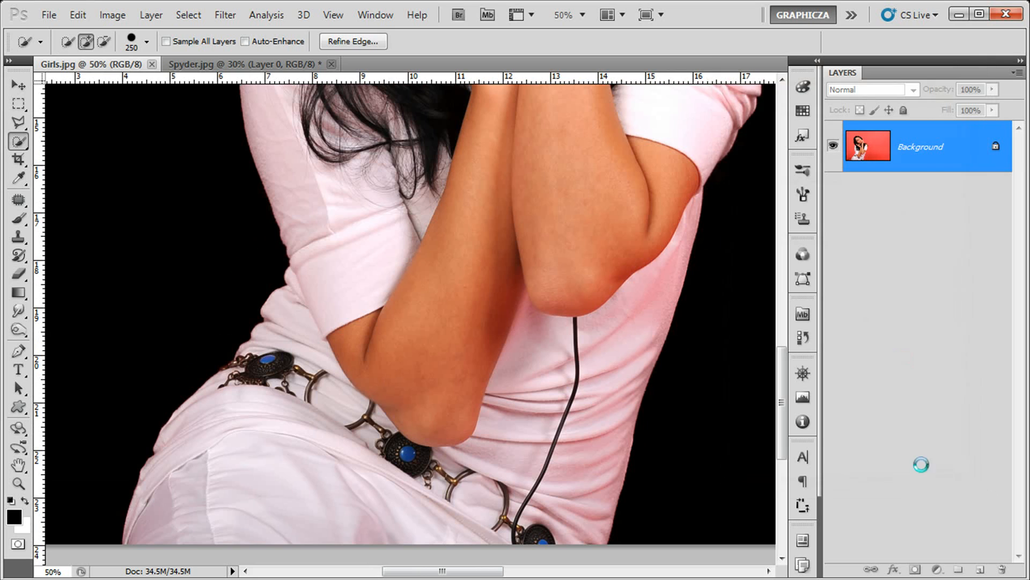
{"action": "mouse_move", "coordinate": [746, 204]}
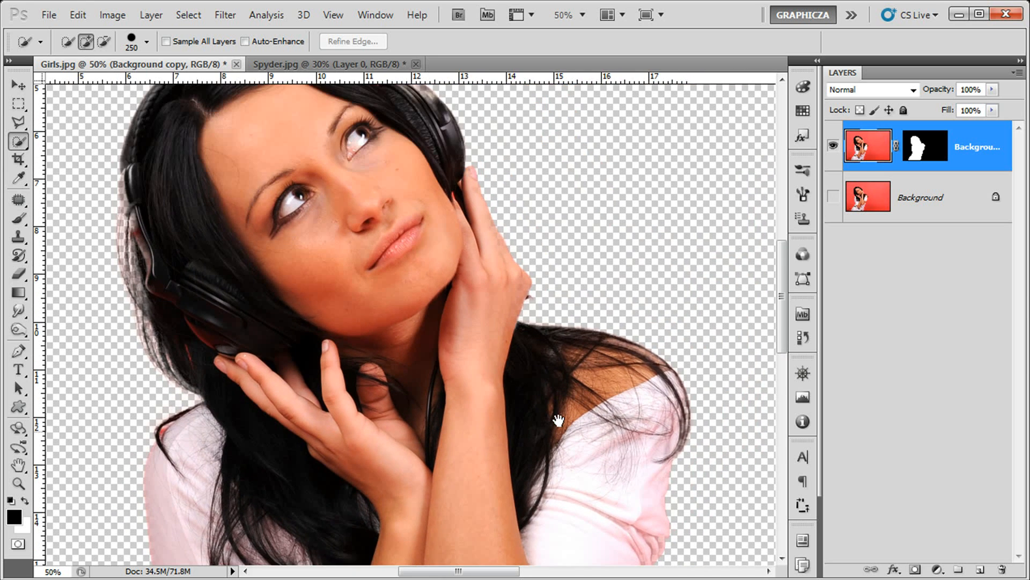
- Zoom in on the hair edge of the Background copy mask and select the Background layer
{"action": "left_click_drag", "start_coordinate": [558, 421], "coordinate": [383, 269]}
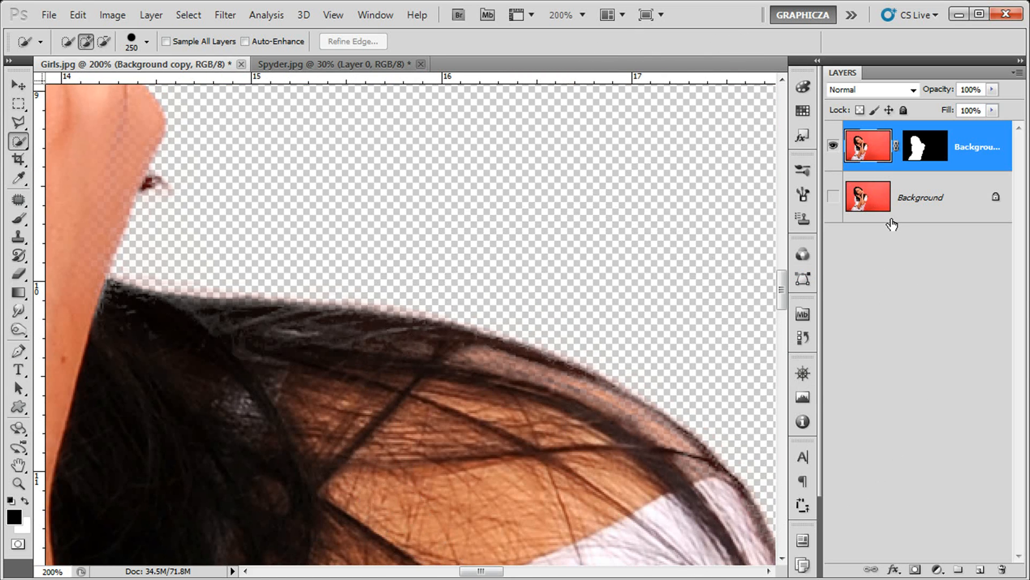
{"action": "left_click", "coordinate": [832, 197]}
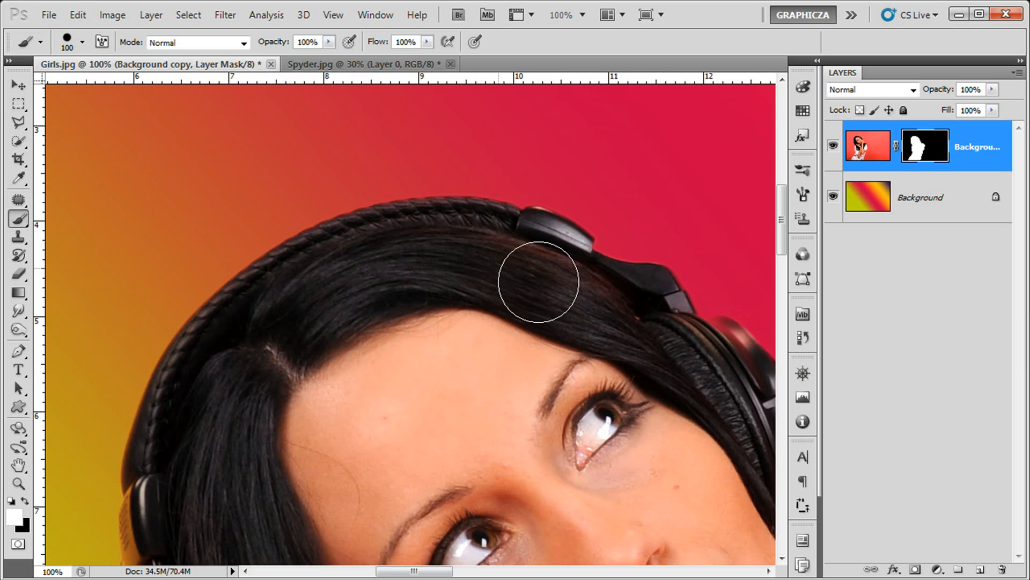
- Paint white into the Background copy mask to restore the woman's hair edges
{"action": "left_click_drag", "start_coordinate": [538, 282], "coordinate": [401, 226]}
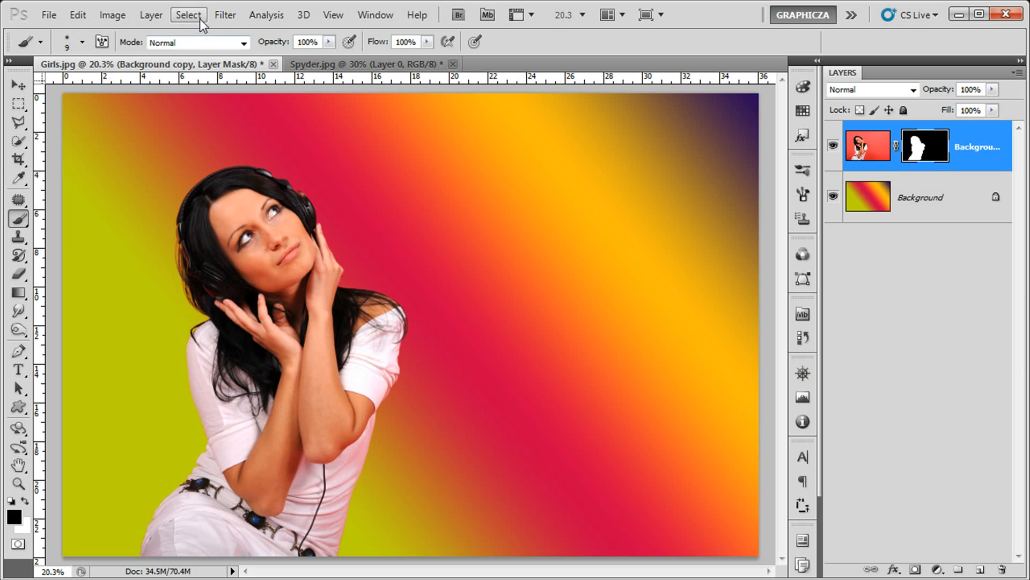
{"action": "left_click", "coordinate": [188, 15]}
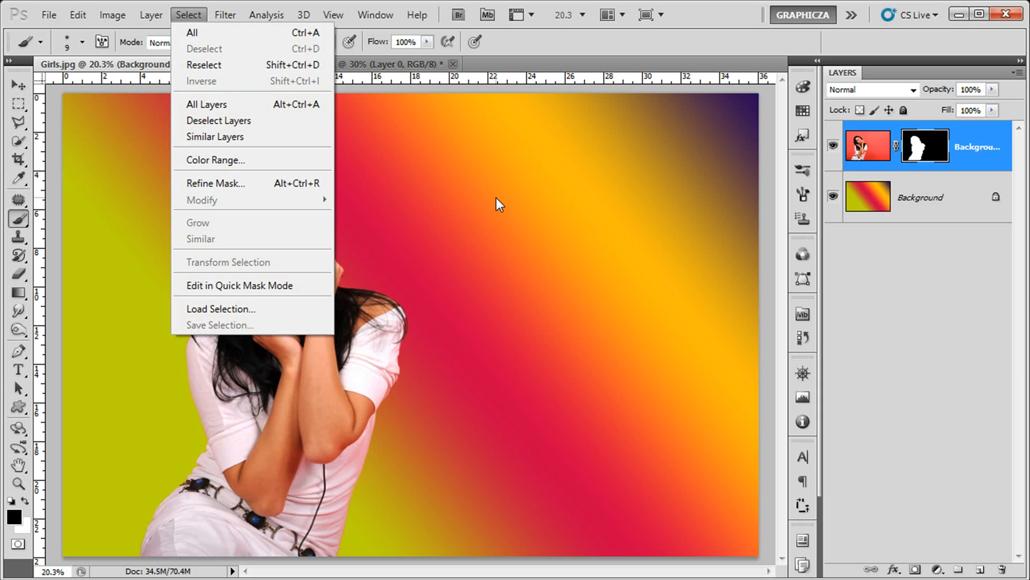